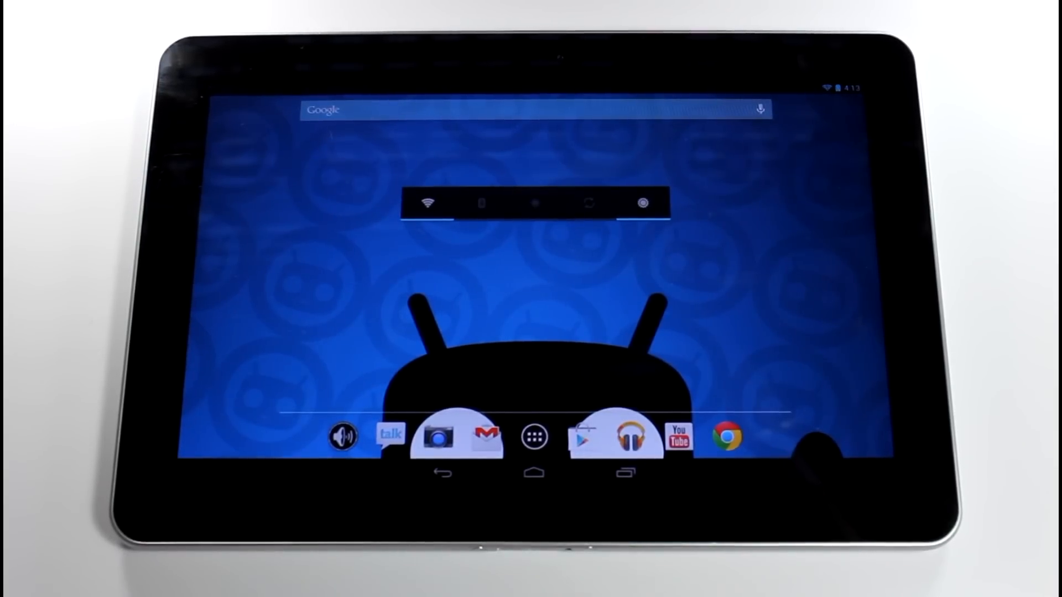
Long-press the Camera dock shortcut to show Remove/Edit, then open the app drawer.
click(533, 436)
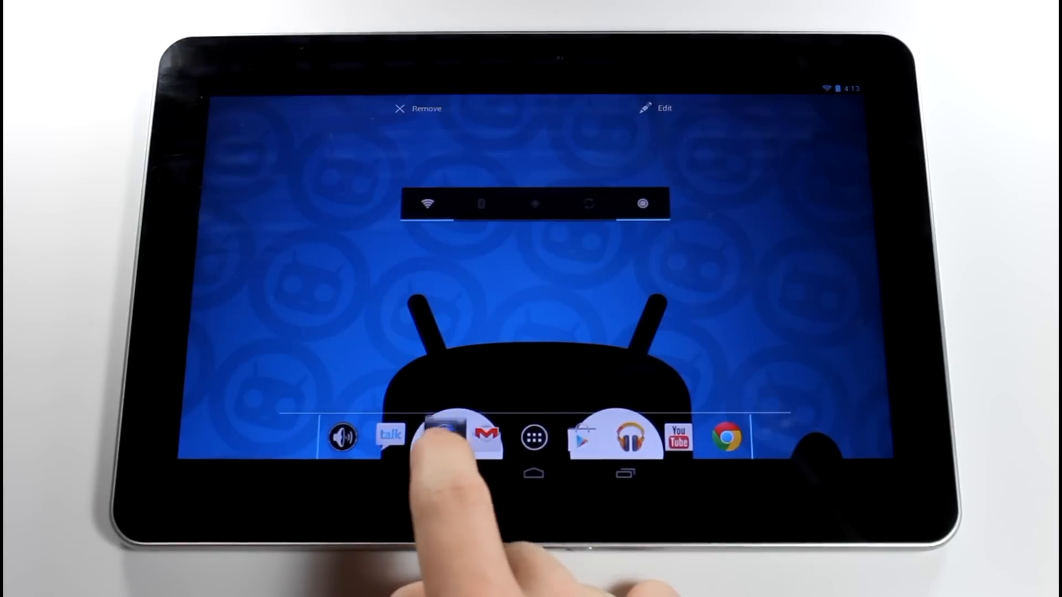
click(533, 436)
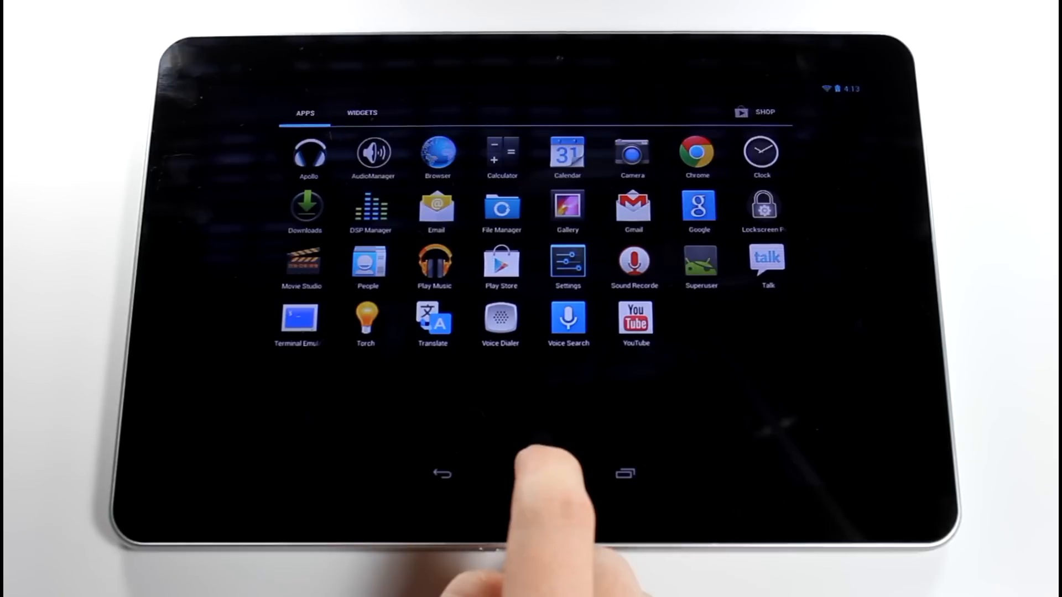
Glance at the Widgets tab, then launch YouTube from the drawer.
click(362, 113)
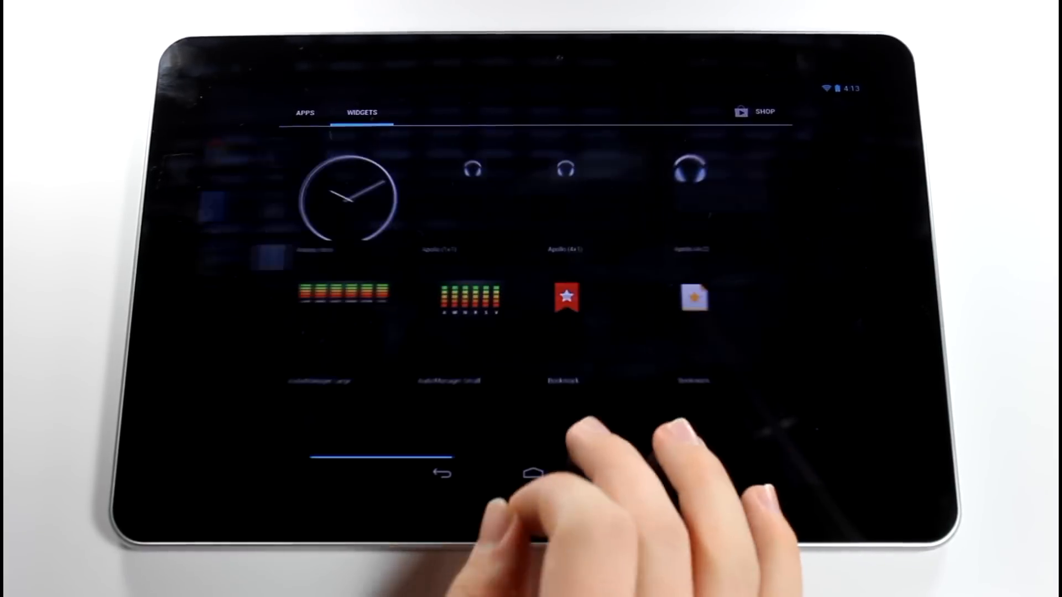
click(305, 112)
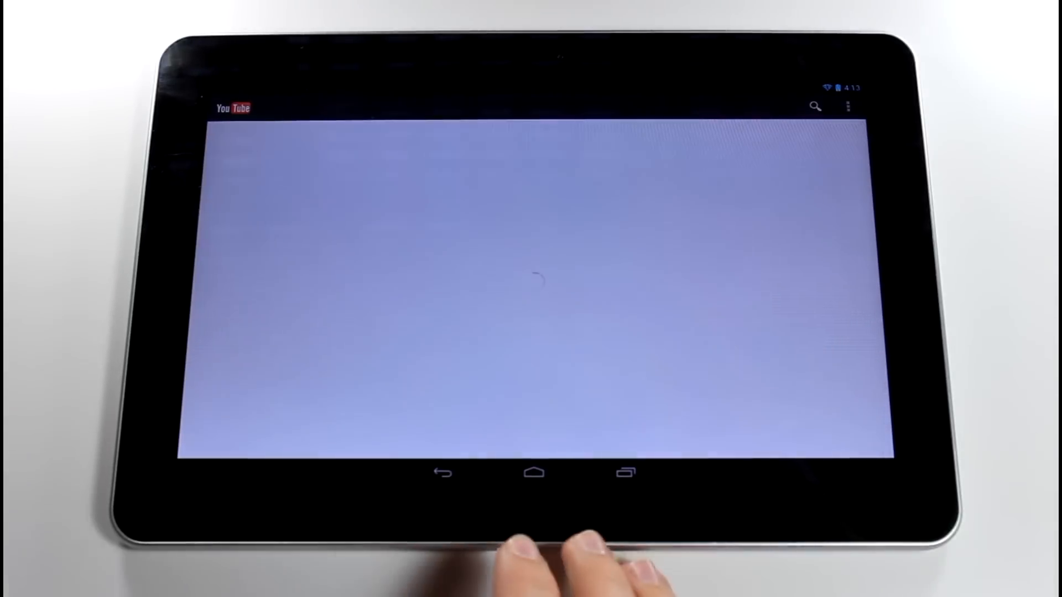
Swipe open YouTube's side panel to view the Channel Feed, then exit to the app list.
drag(196, 285, 352, 284)
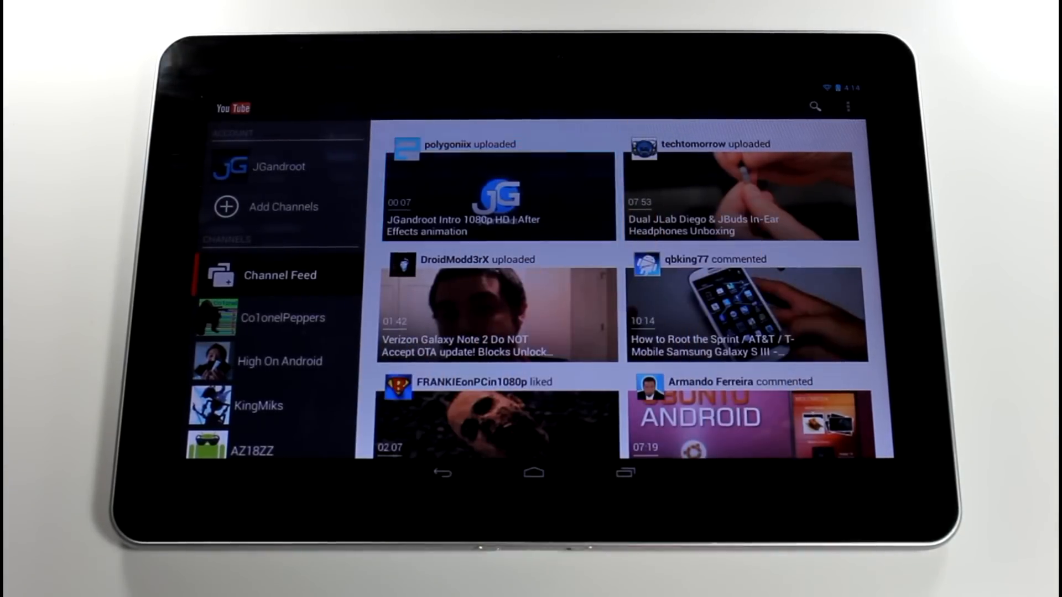
click(498, 196)
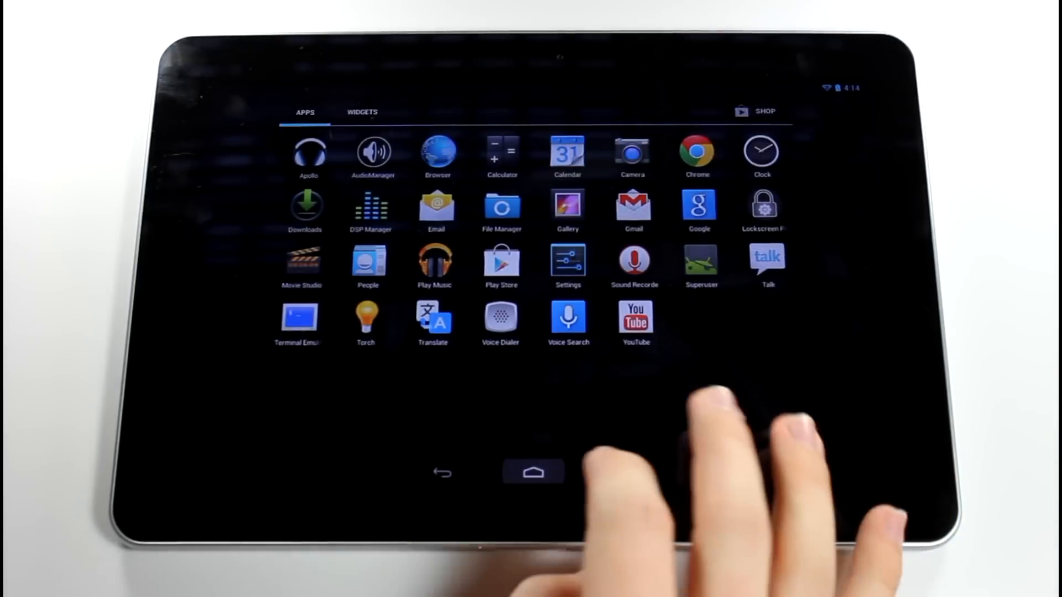
Go Home, reopen the app drawer briefly, and return to the home screen.
click(534, 472)
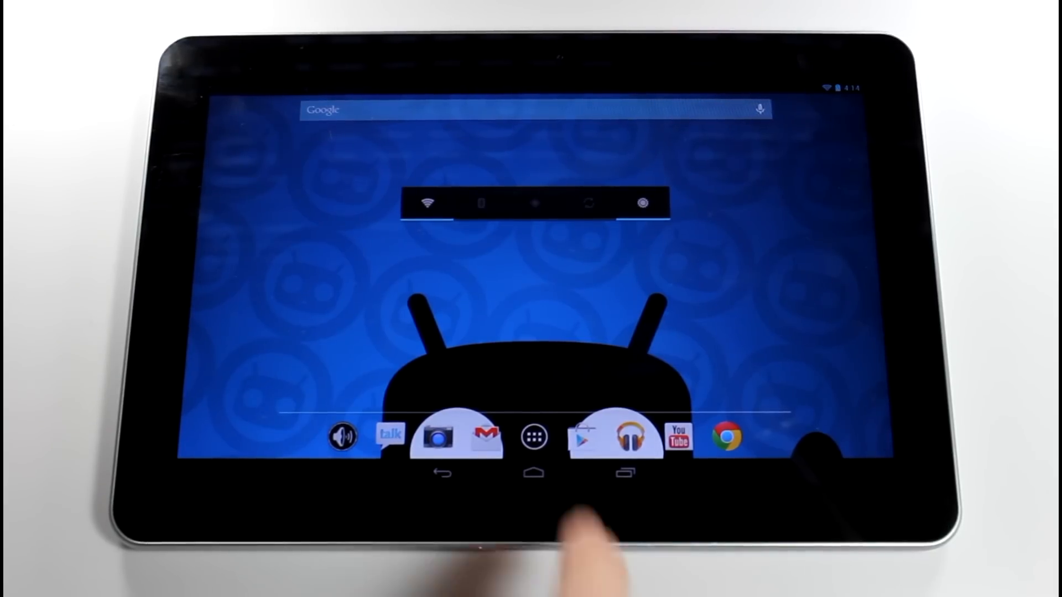
click(532, 436)
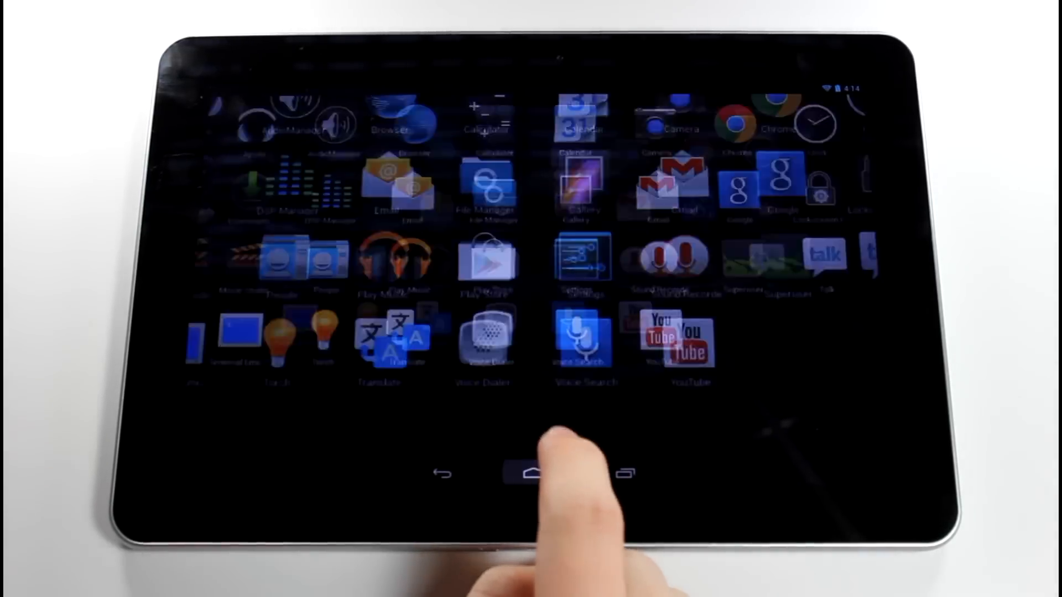
click(533, 473)
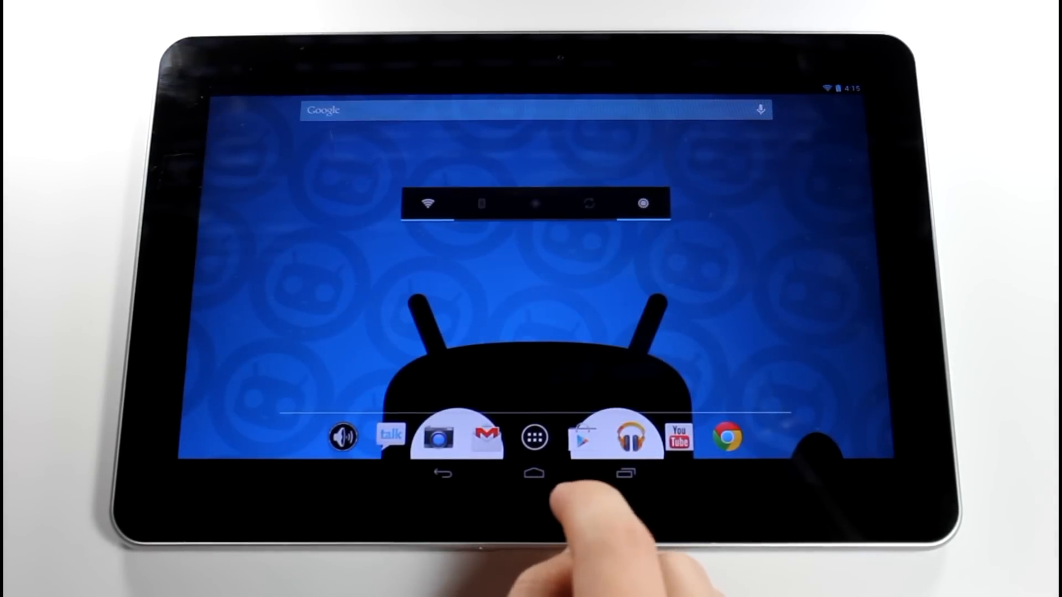